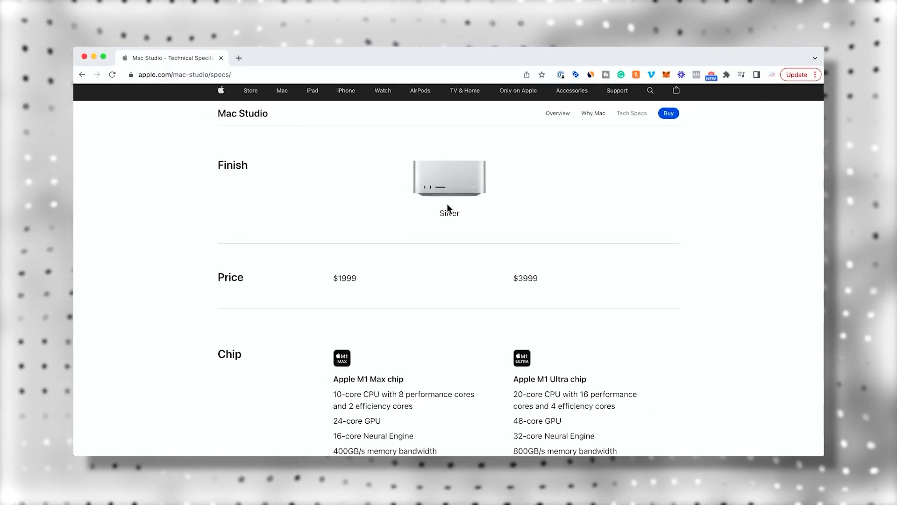
Bring the Chip section into view and highlight M1 Max in the chip specs and configurable options.
scroll(down, 3)
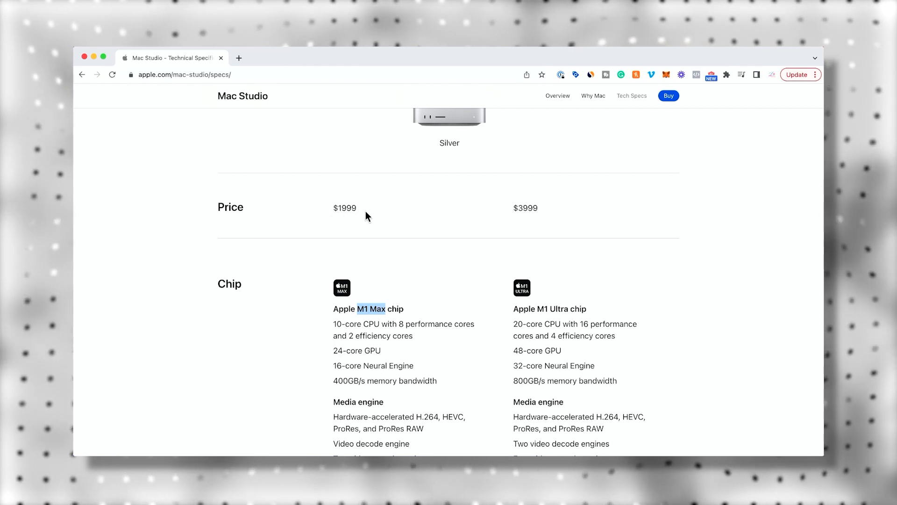
mouse_move(369, 339)
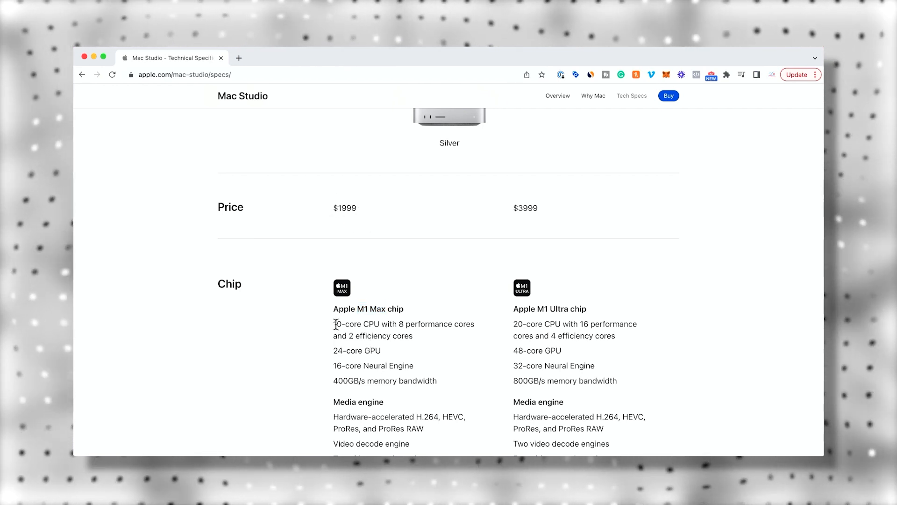
double_click(356, 324)
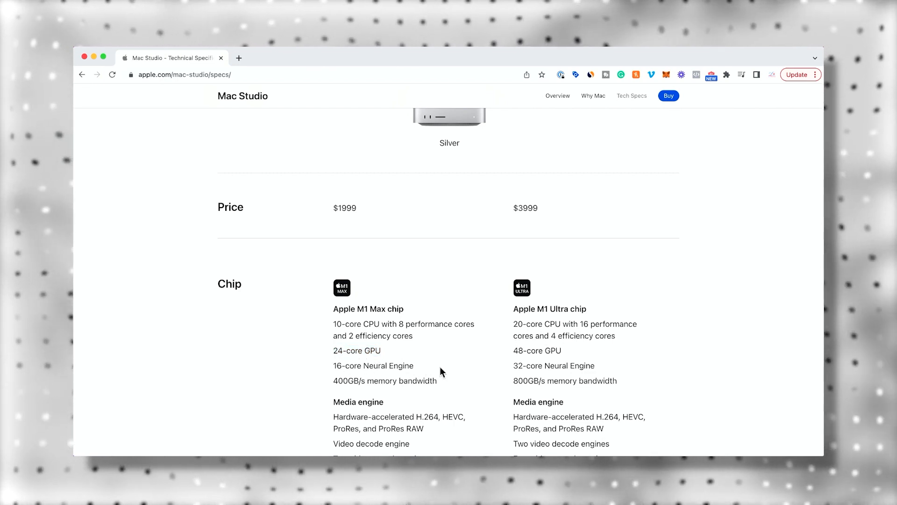
mouse_move(416, 394)
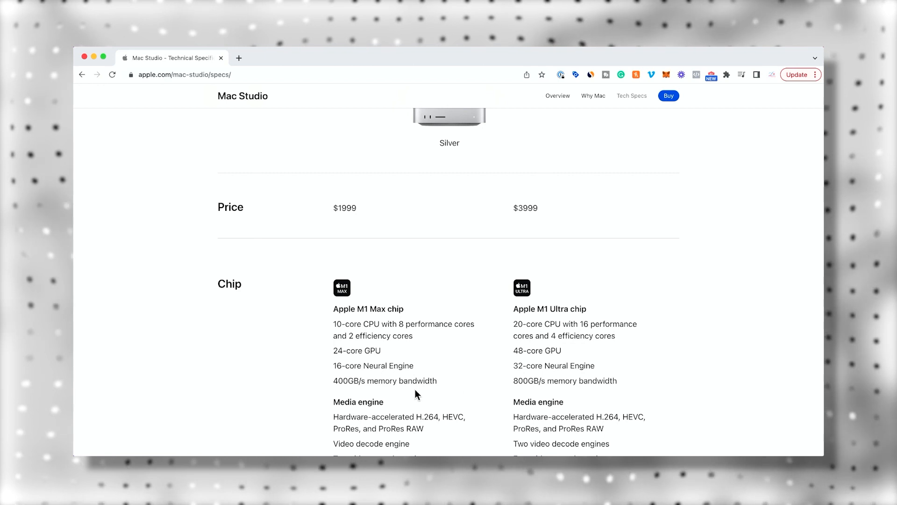
mouse_move(412, 363)
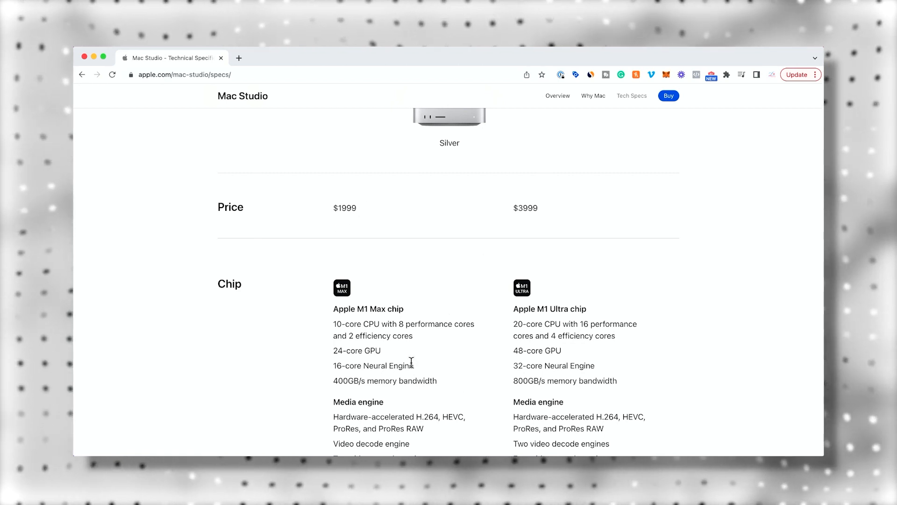
scroll(down, 3)
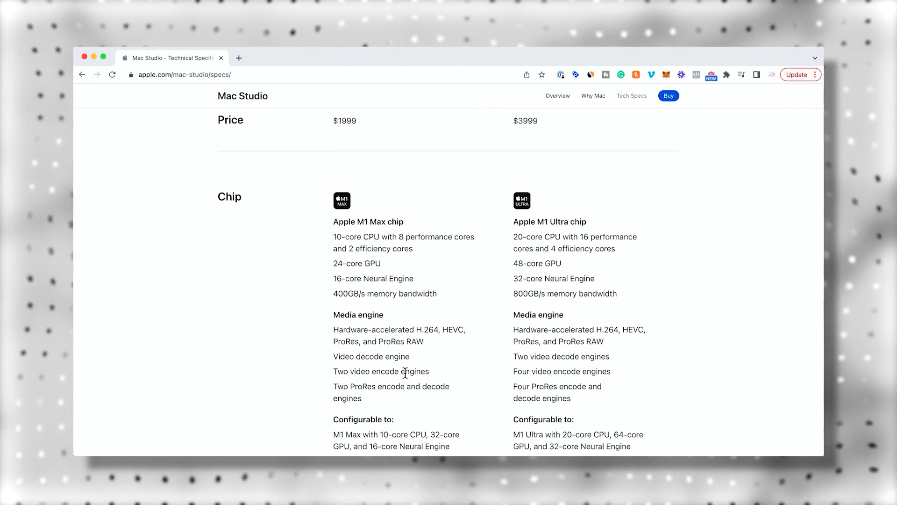
scroll(down, 3)
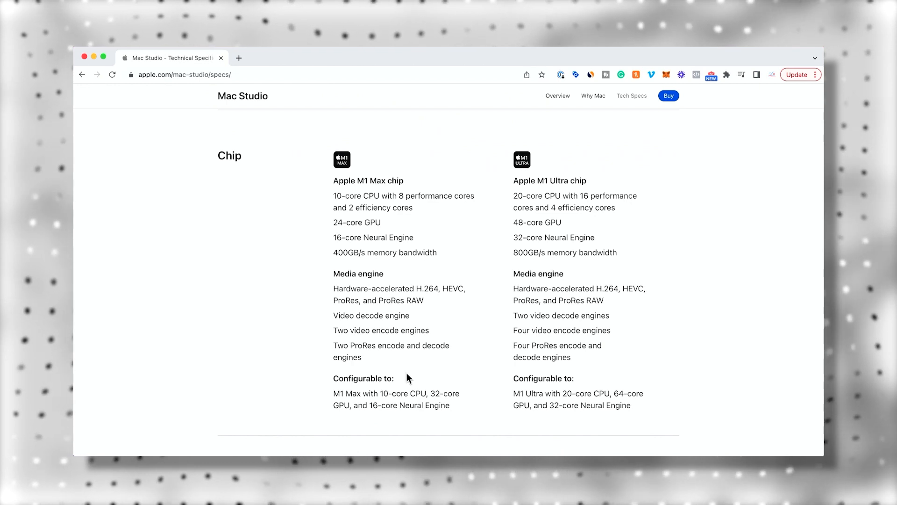
double_click(344, 393)
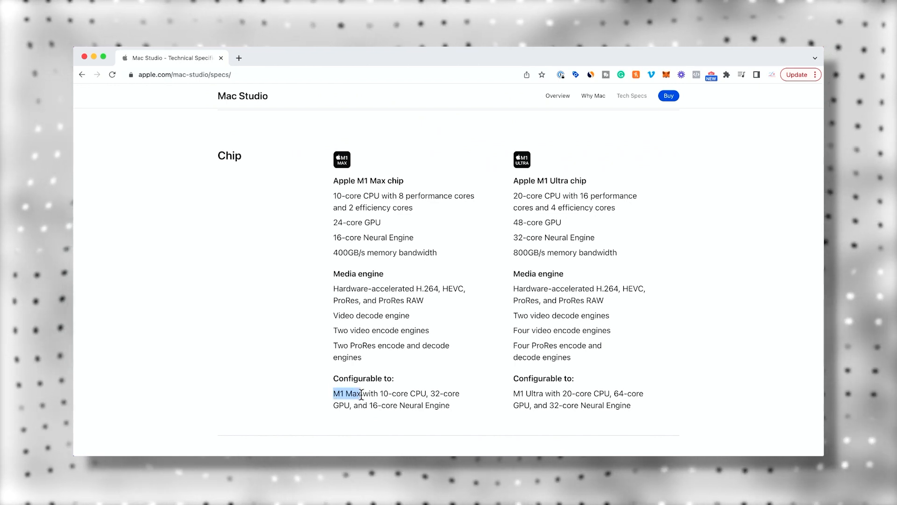
mouse_move(499, 398)
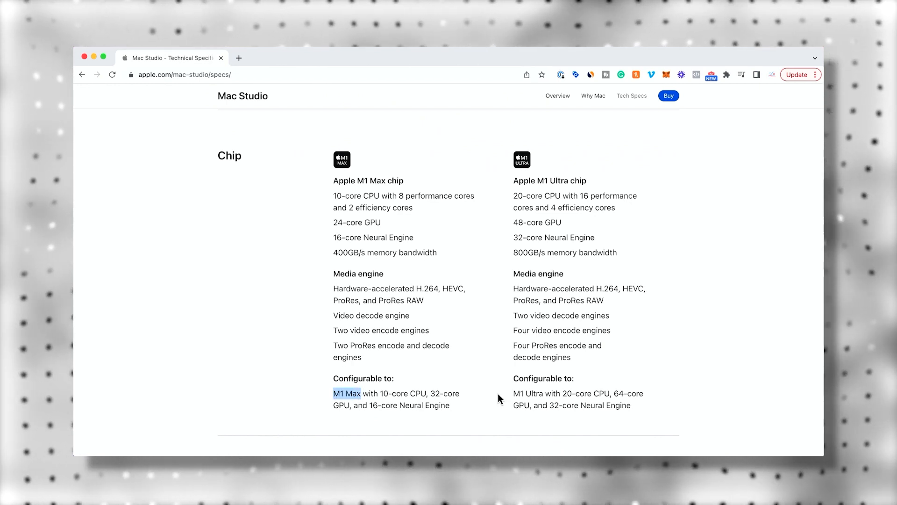
mouse_move(675, 403)
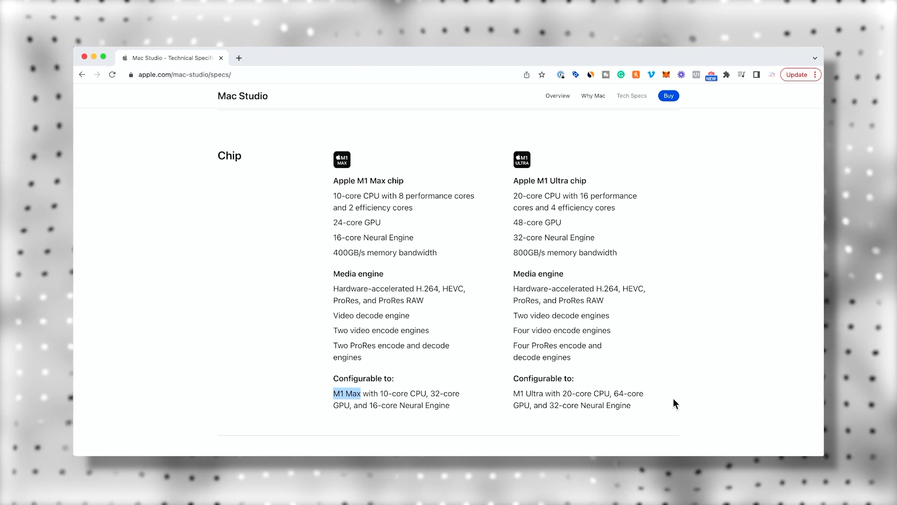
Highlight the 8TB storage option, then advance to the Connections and Expansion port diagram.
scroll(down, 3)
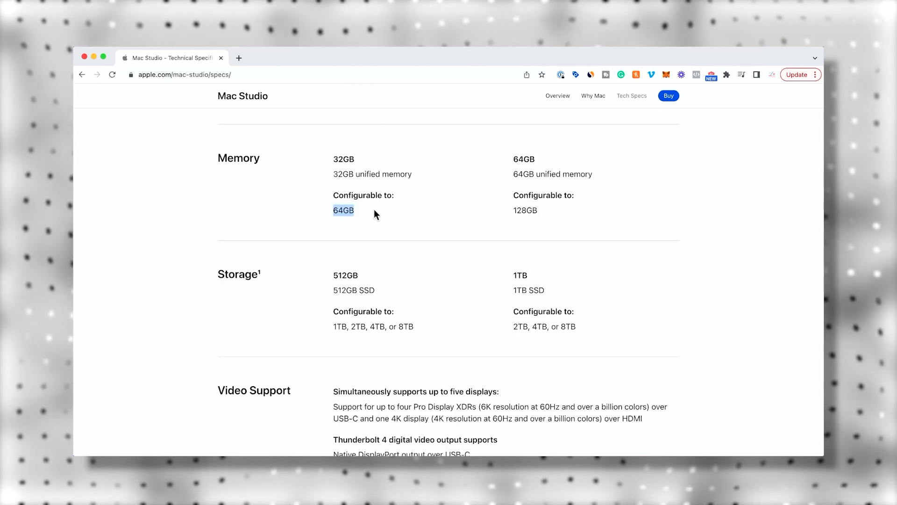
mouse_move(528, 167)
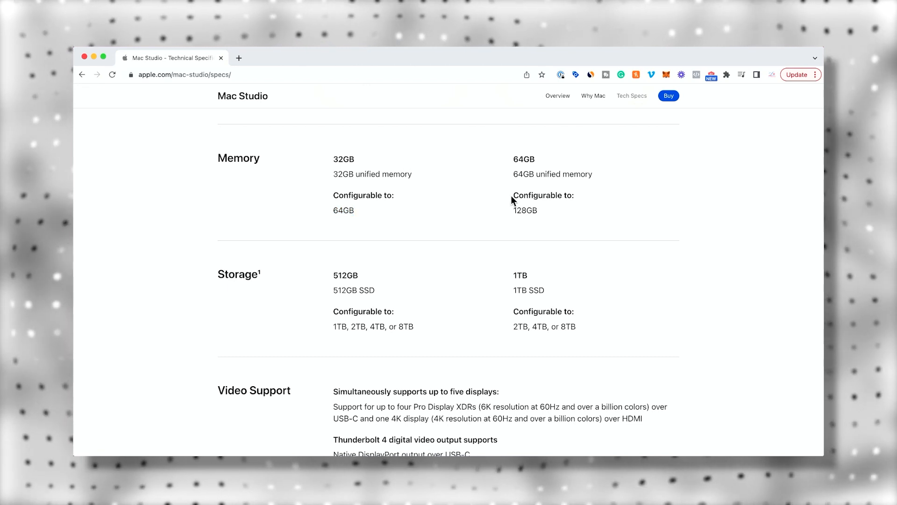
double_click(338, 326)
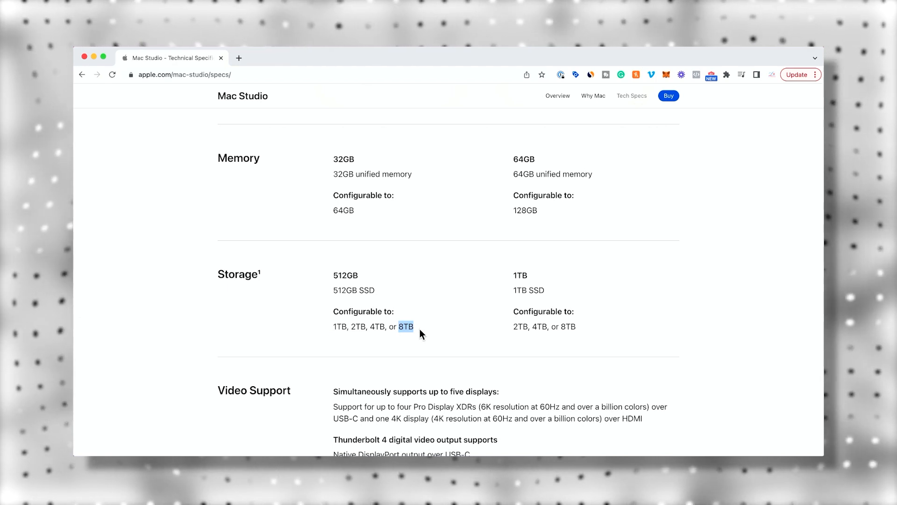
scroll(down, 3)
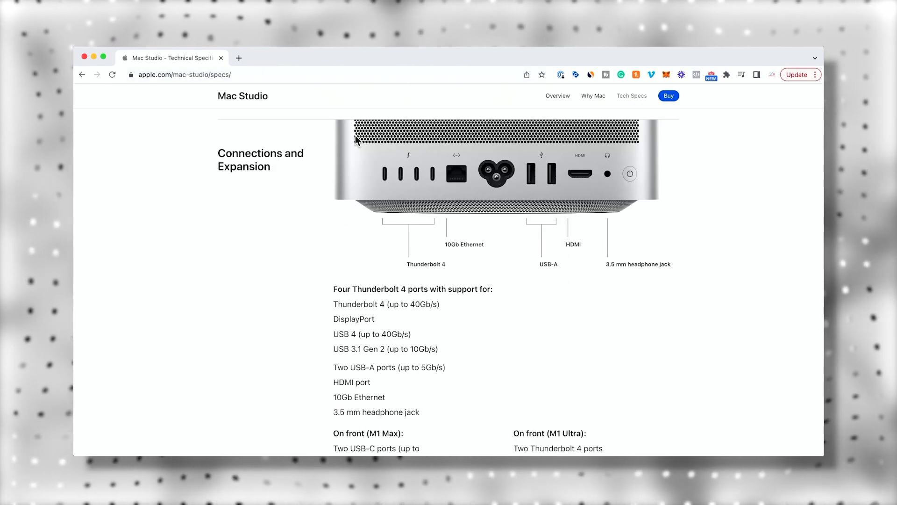
mouse_move(571, 196)
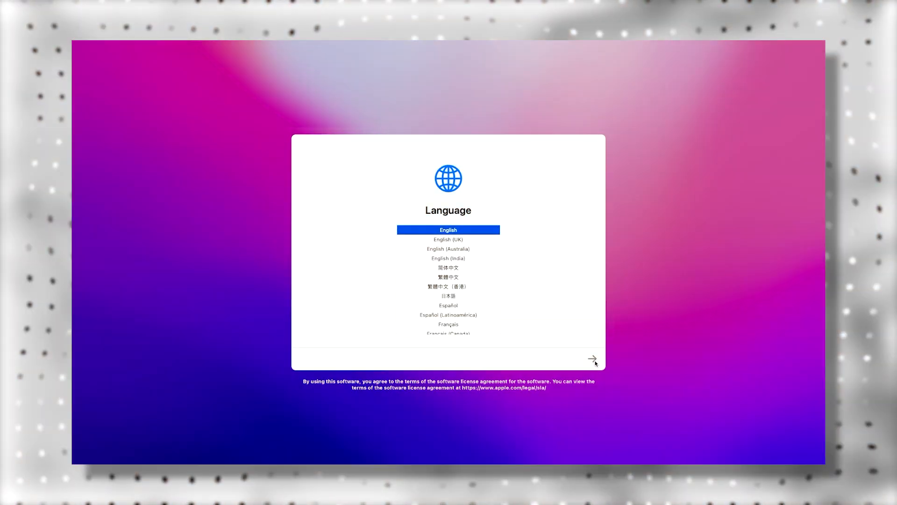
mouse_move(586, 349)
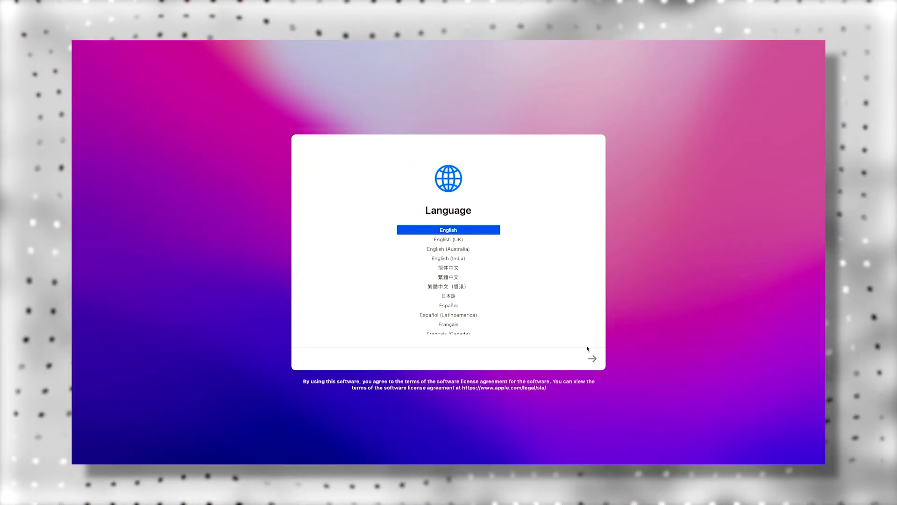
Accept English, pass the Wi-Fi and data privacy screens, and skip Migration Assistant.
click(592, 359)
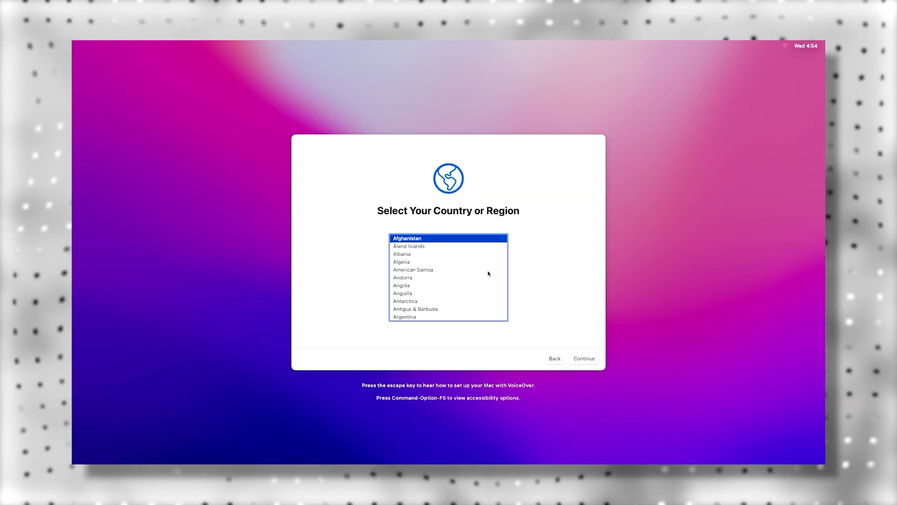
scroll(down, 3)
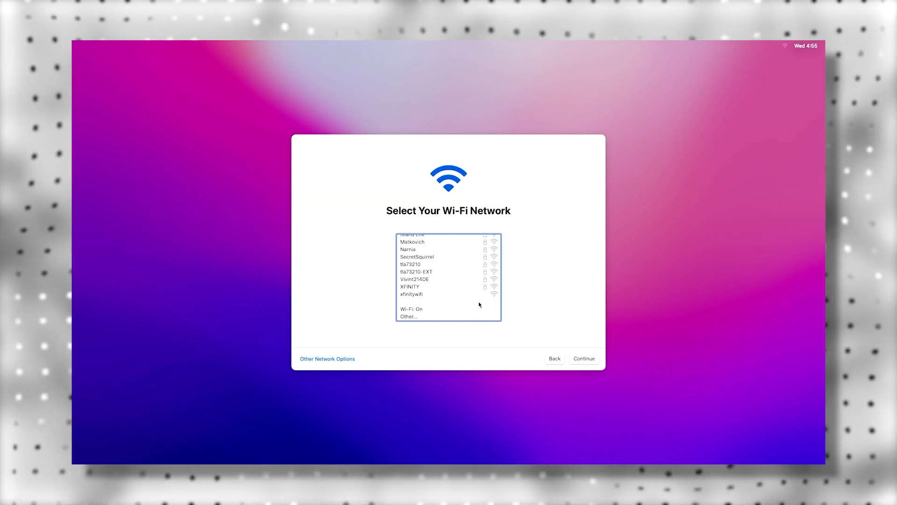
click(583, 359)
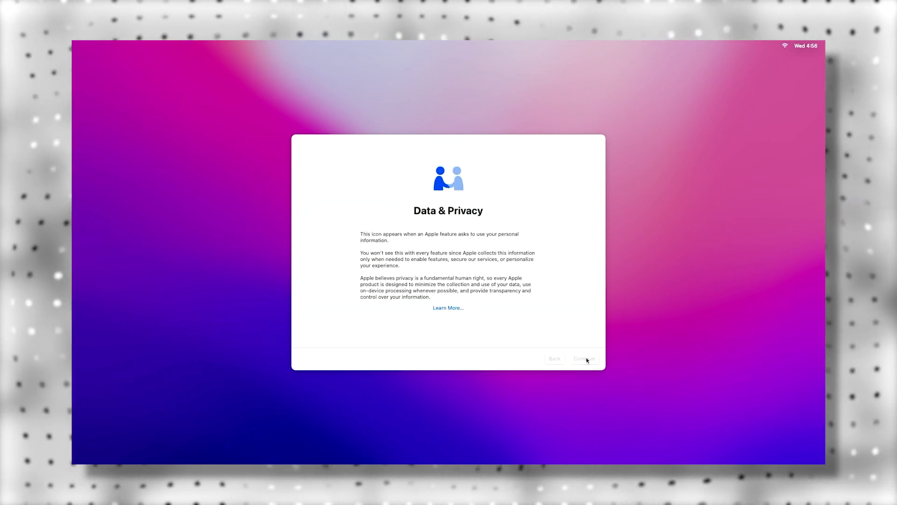
click(583, 358)
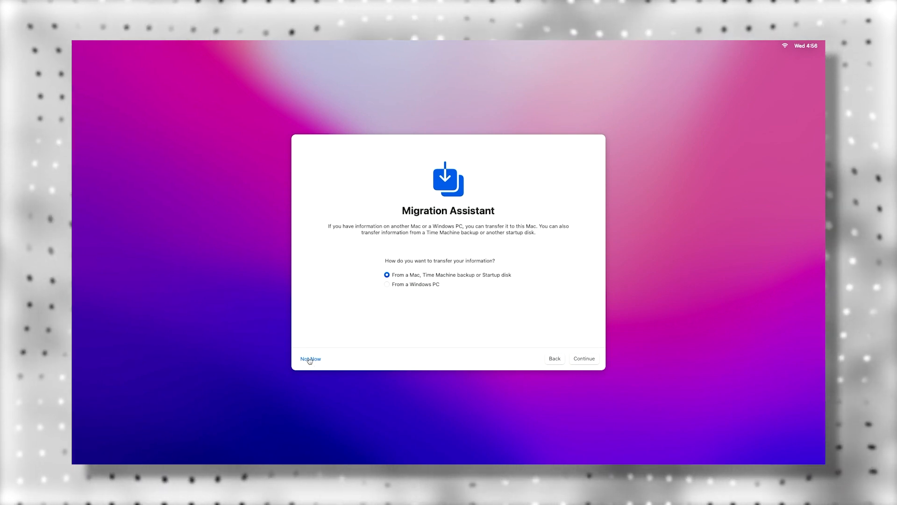
click(311, 359)
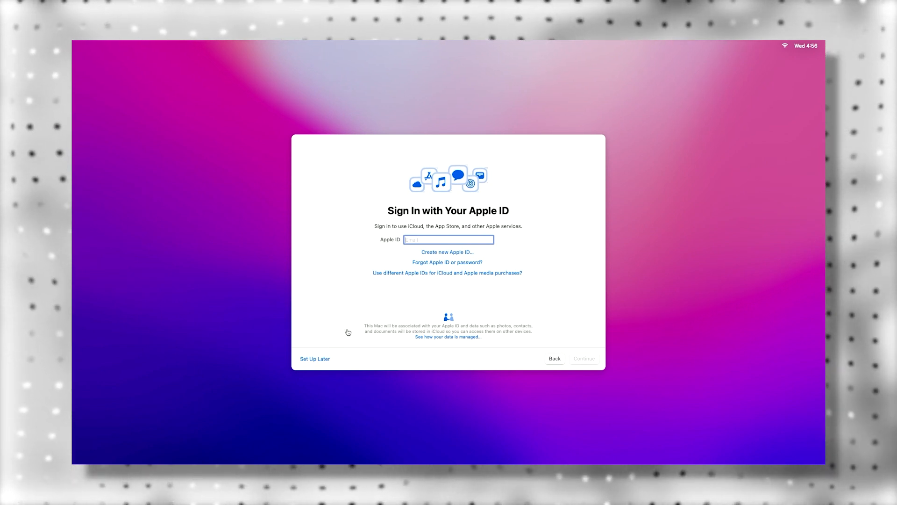
Skip Apple ID sign-in and agree to the terms and software license.
click(314, 359)
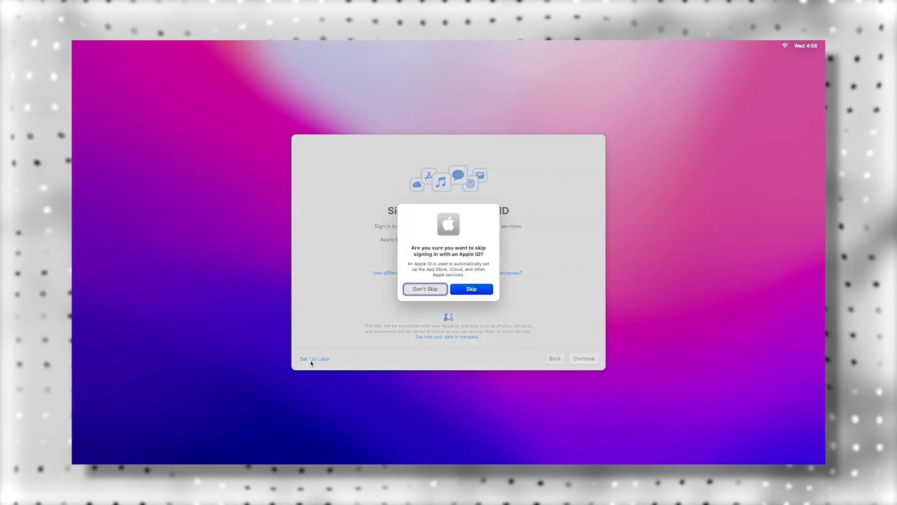
click(471, 288)
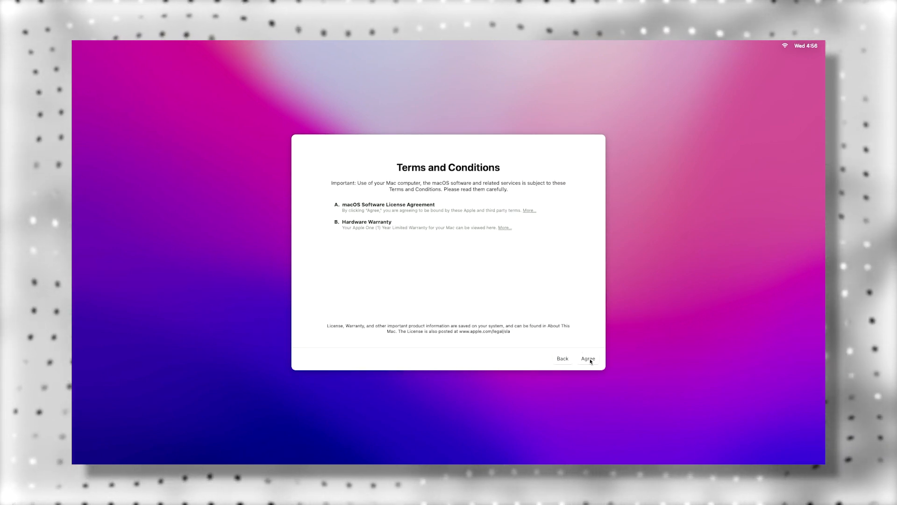
click(588, 358)
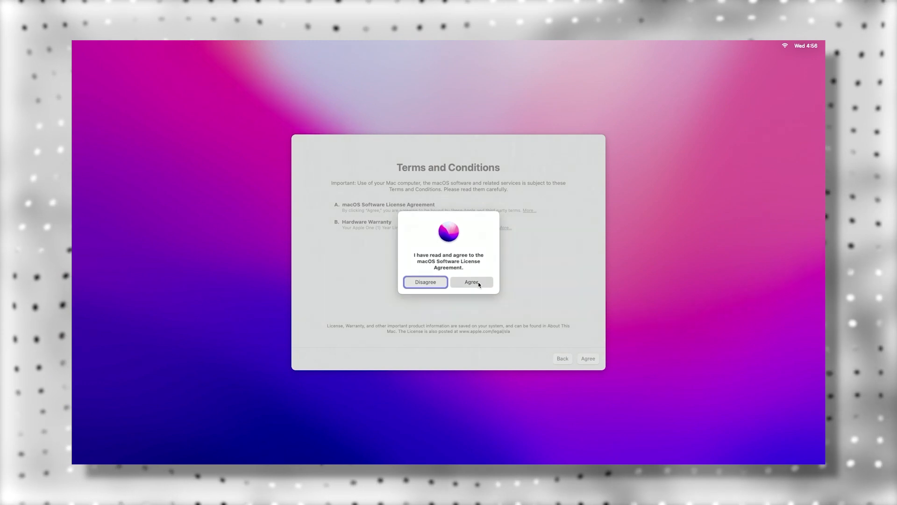
click(471, 281)
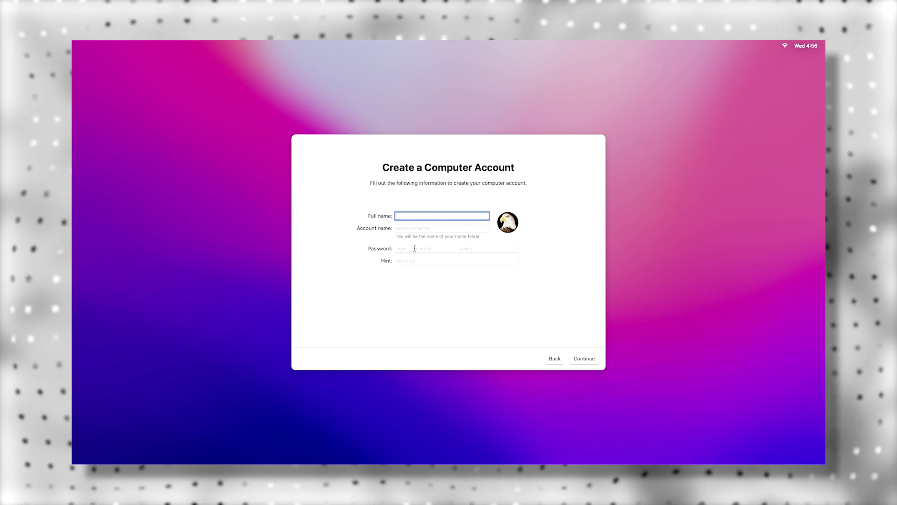
Submit the account form, decline Location Services, and set the Pacific time zone via Cupertino.
click(583, 358)
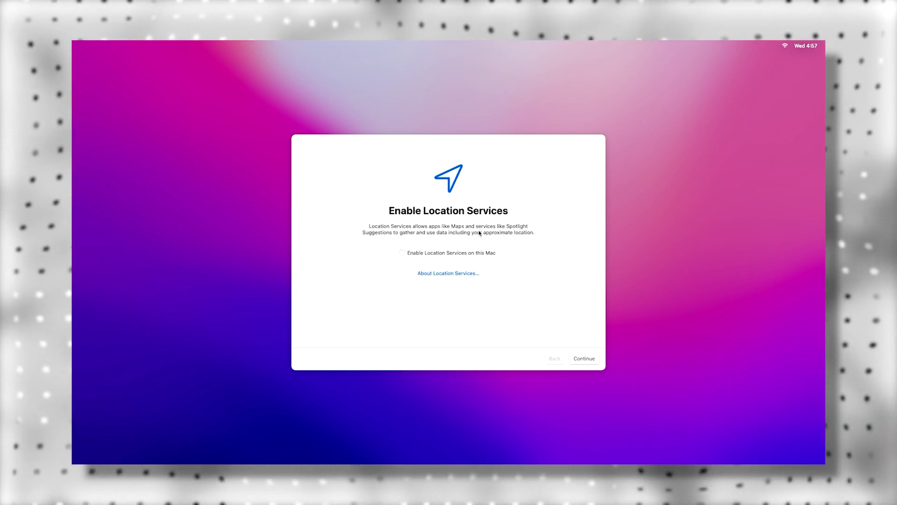
click(584, 359)
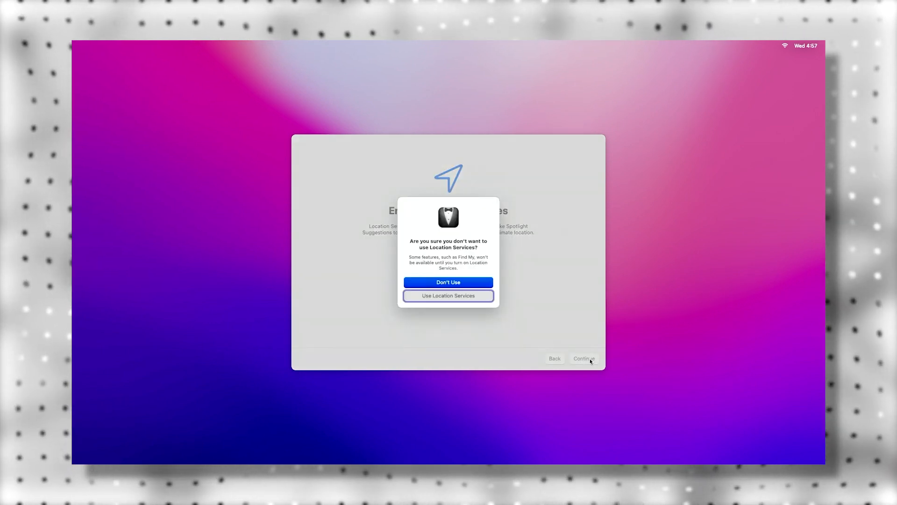
click(448, 282)
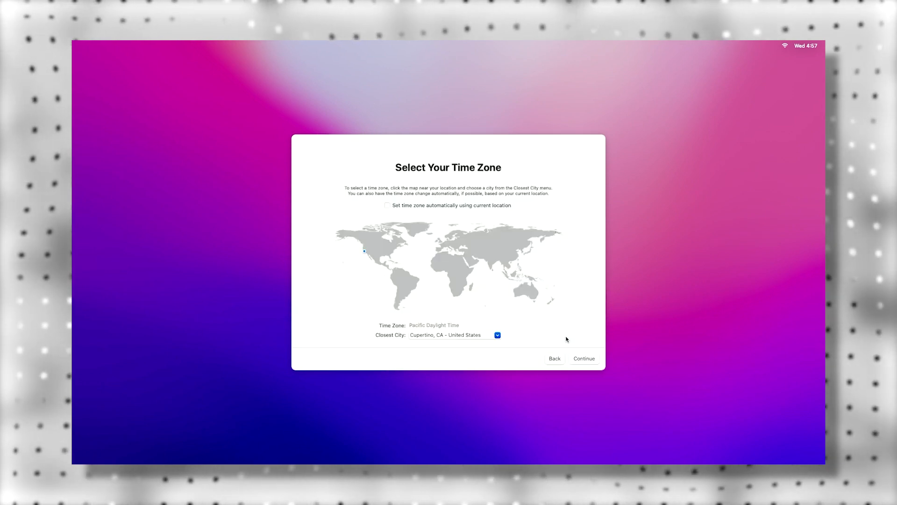
click(445, 335)
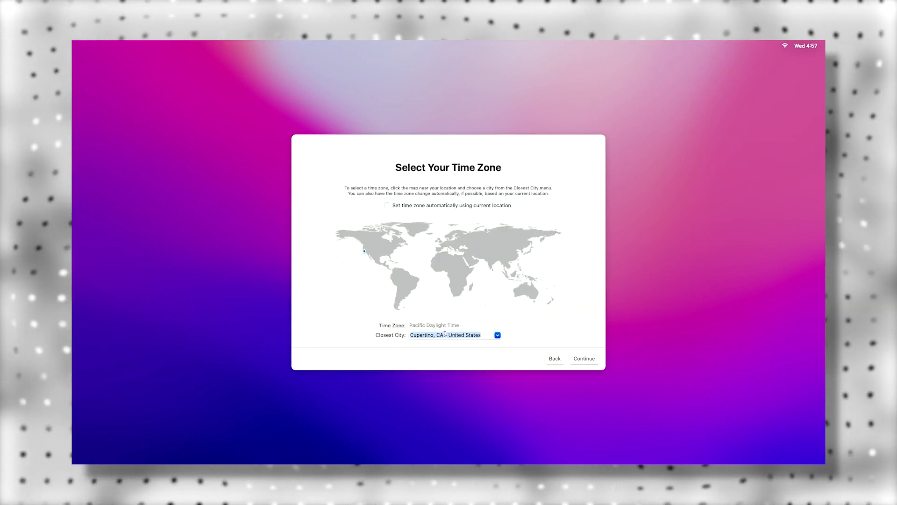
click(583, 358)
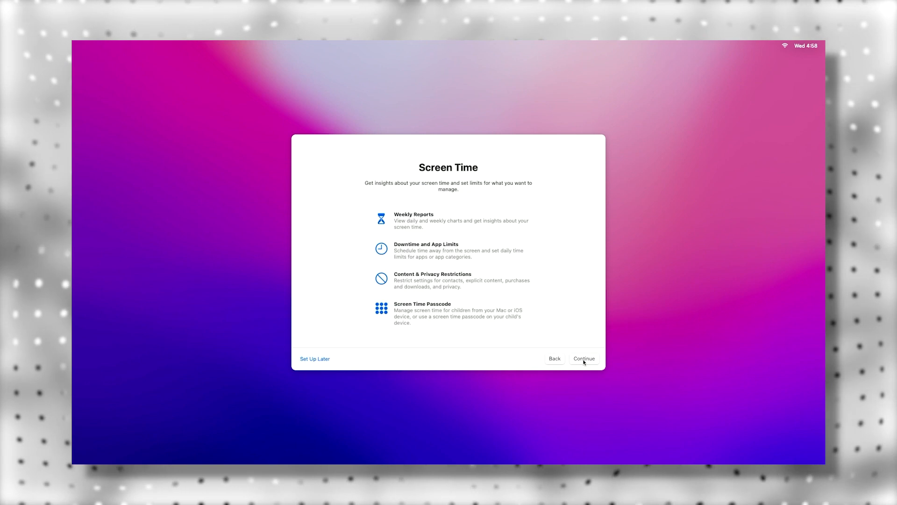
Pass the Screen Time overview and finish setup with the Light appearance.
click(584, 358)
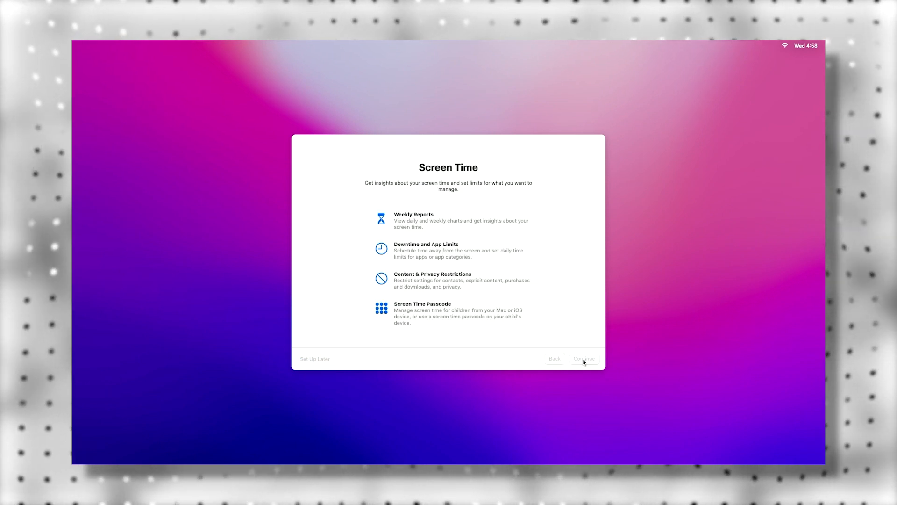
click(583, 359)
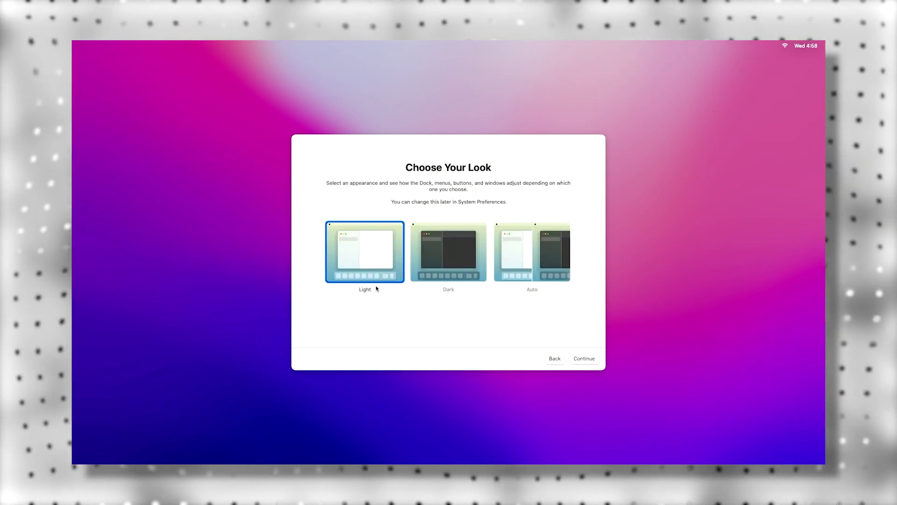
mouse_move(464, 264)
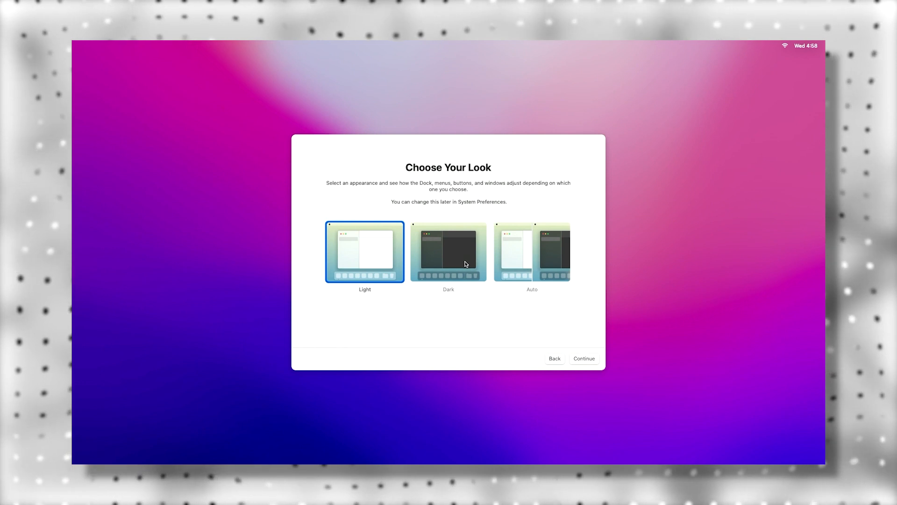
mouse_move(553, 347)
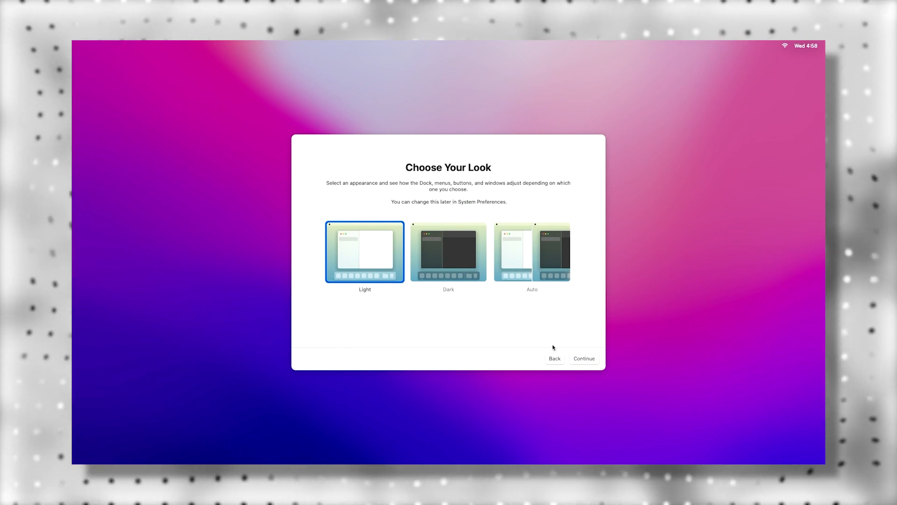
click(583, 359)
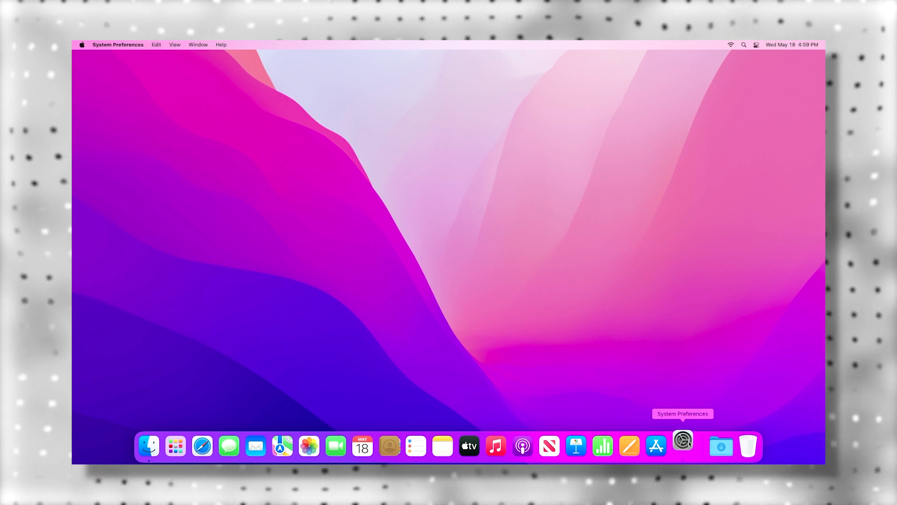
Open System Preferences, view About This Mac showing Monterey 12.3.1, and check for software updates.
click(683, 446)
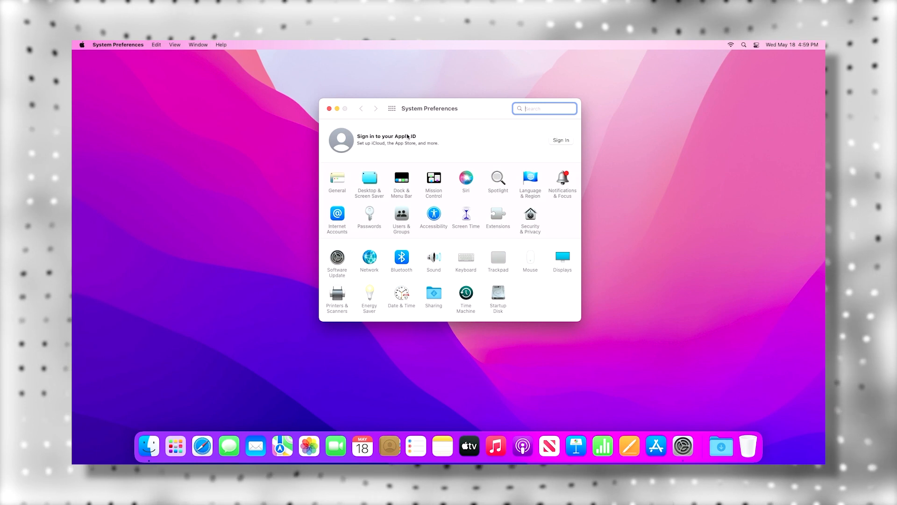
mouse_move(224, 66)
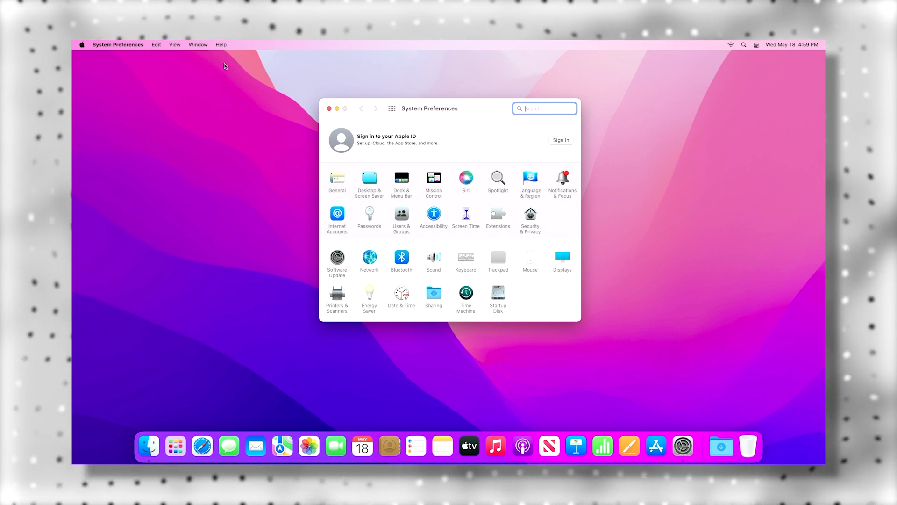
click(81, 45)
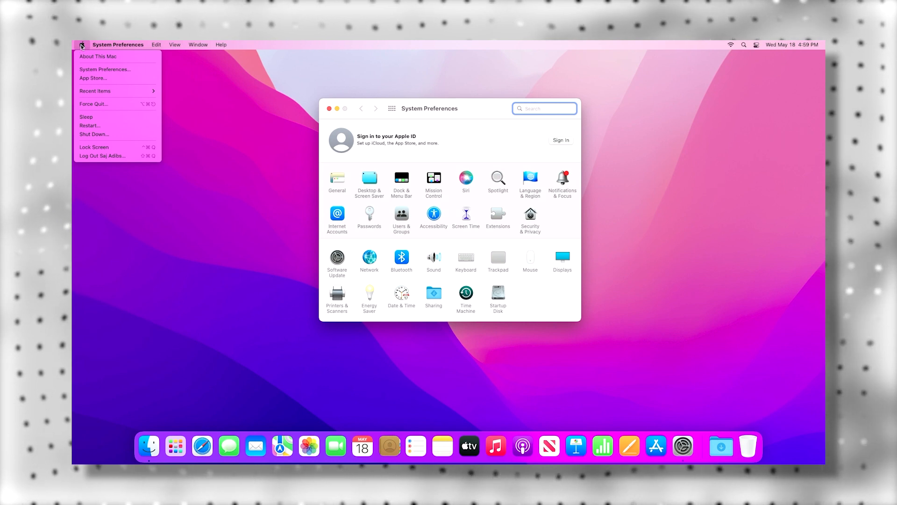
click(81, 45)
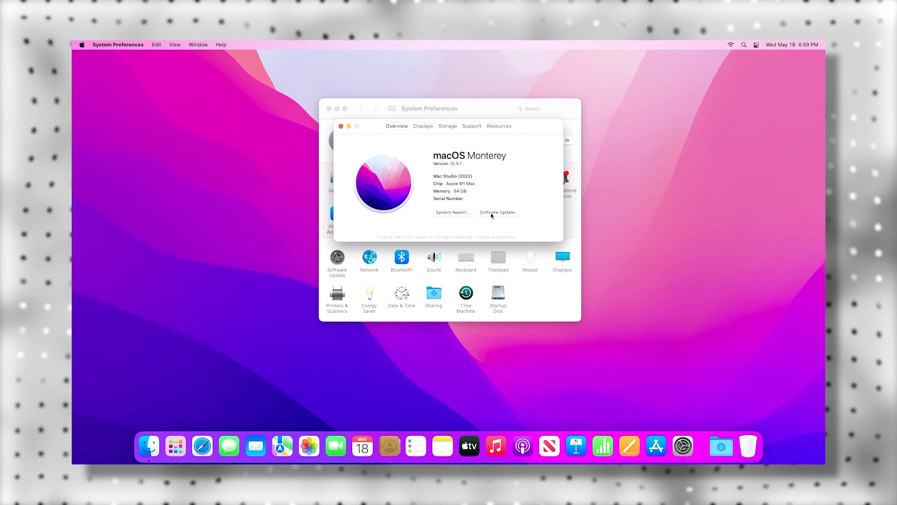
click(497, 212)
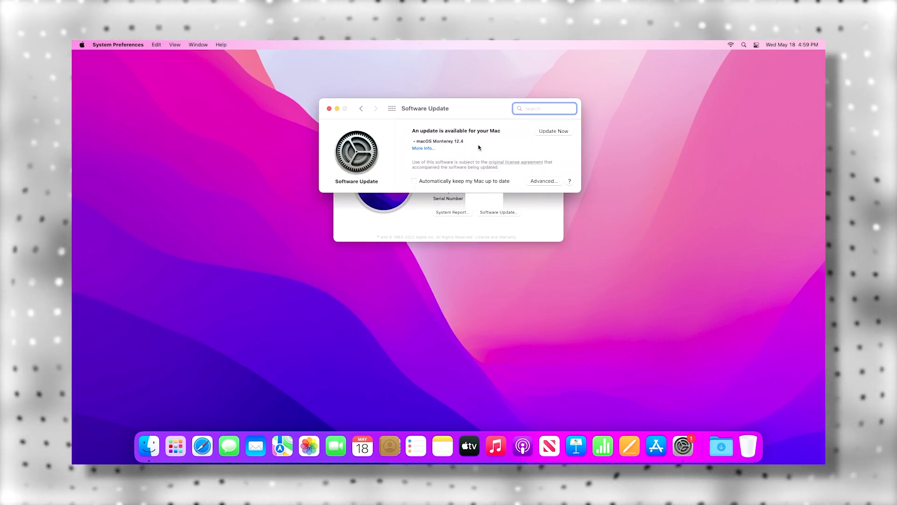
Start the macOS Monterey 12.4 update and agree to its license so downloading begins.
click(553, 131)
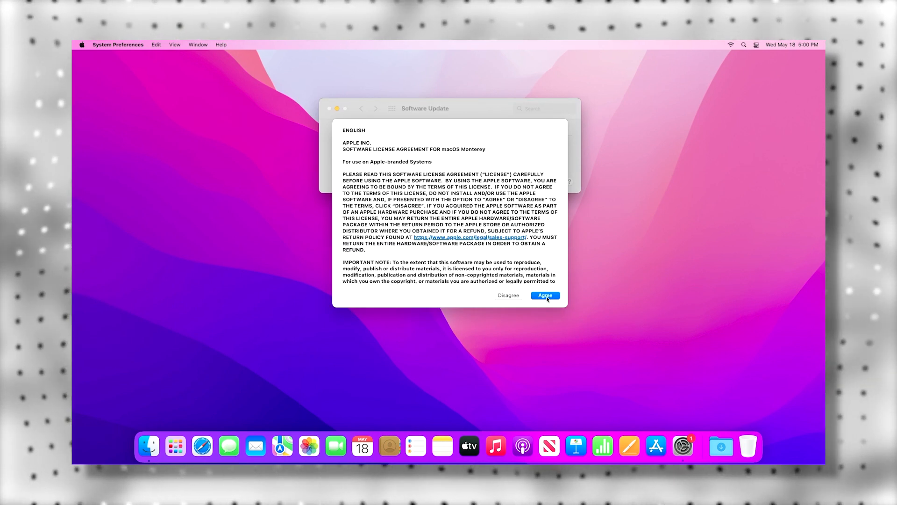
click(544, 295)
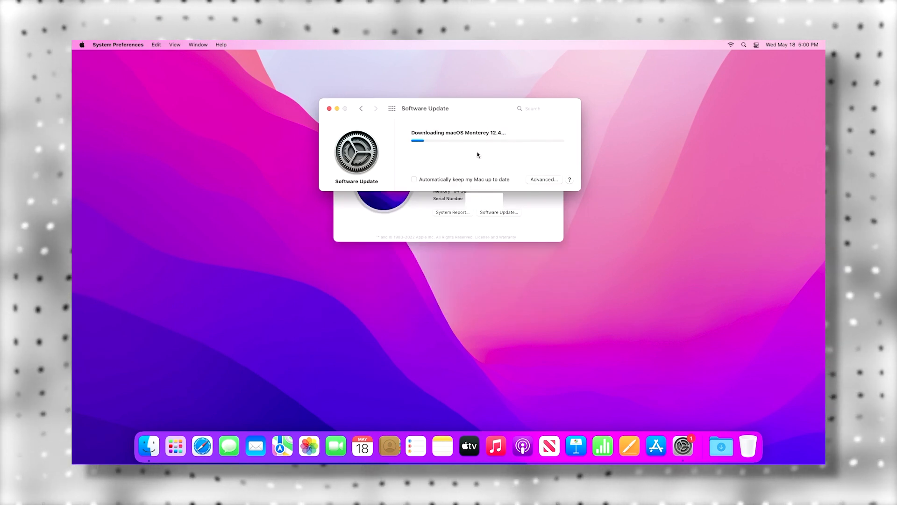